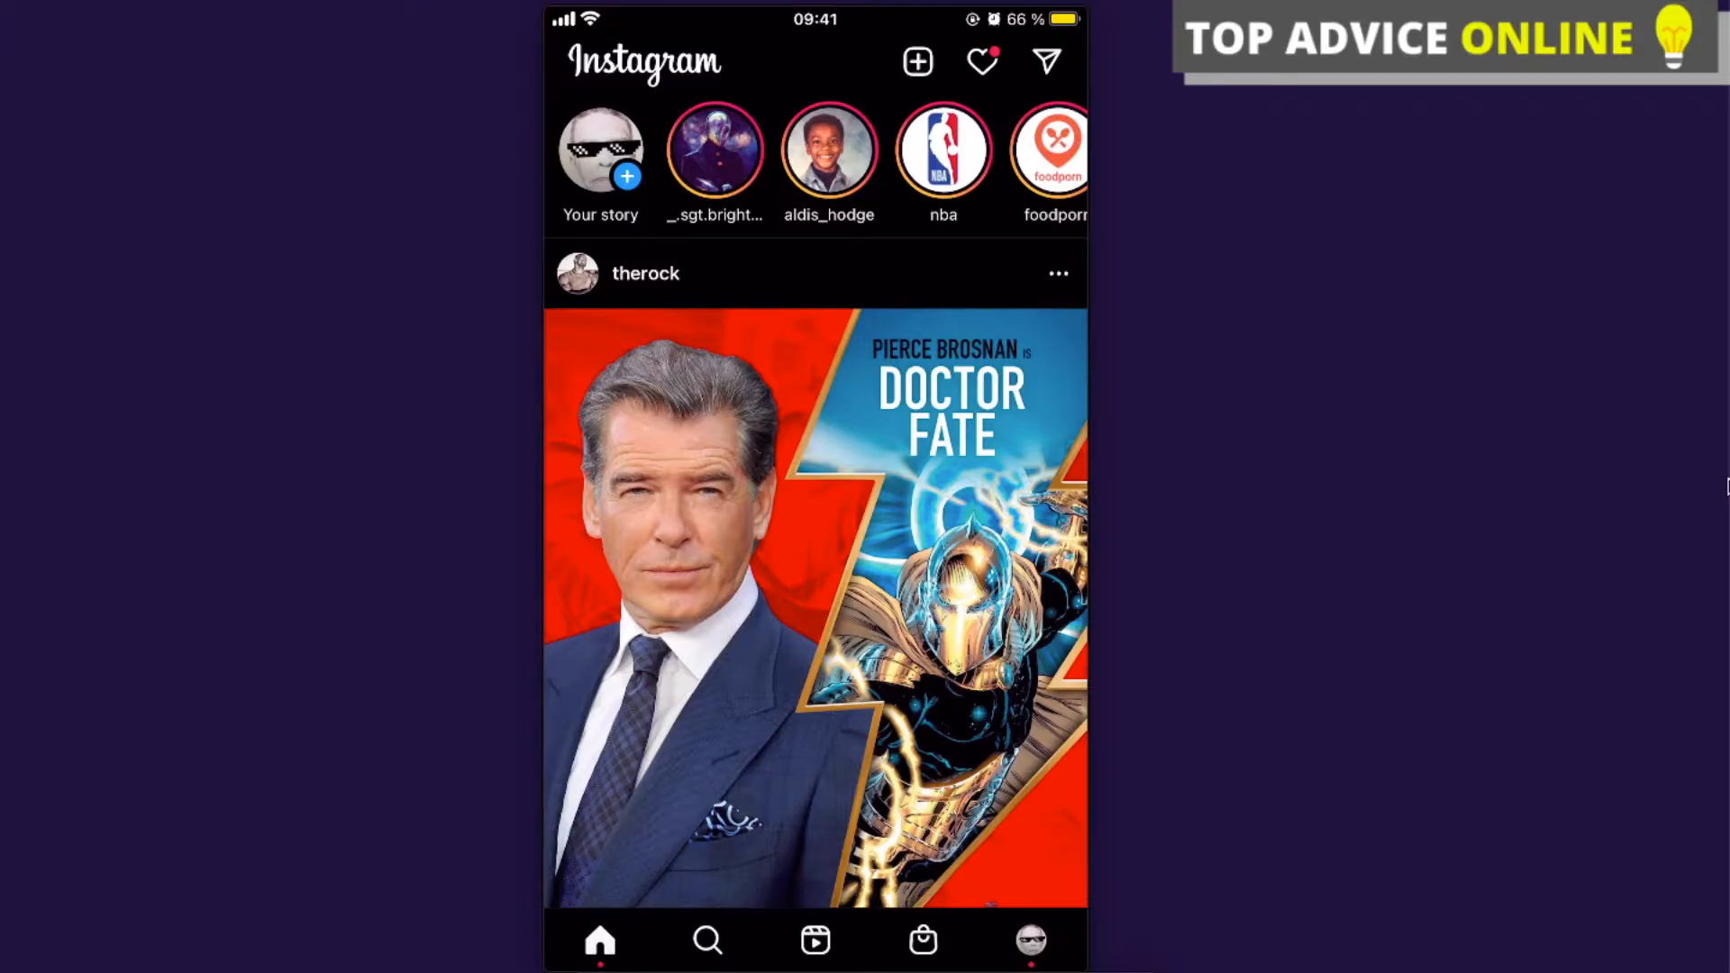
Step: Switch from the home feed to the account's own profile page
left_click(1029, 939)
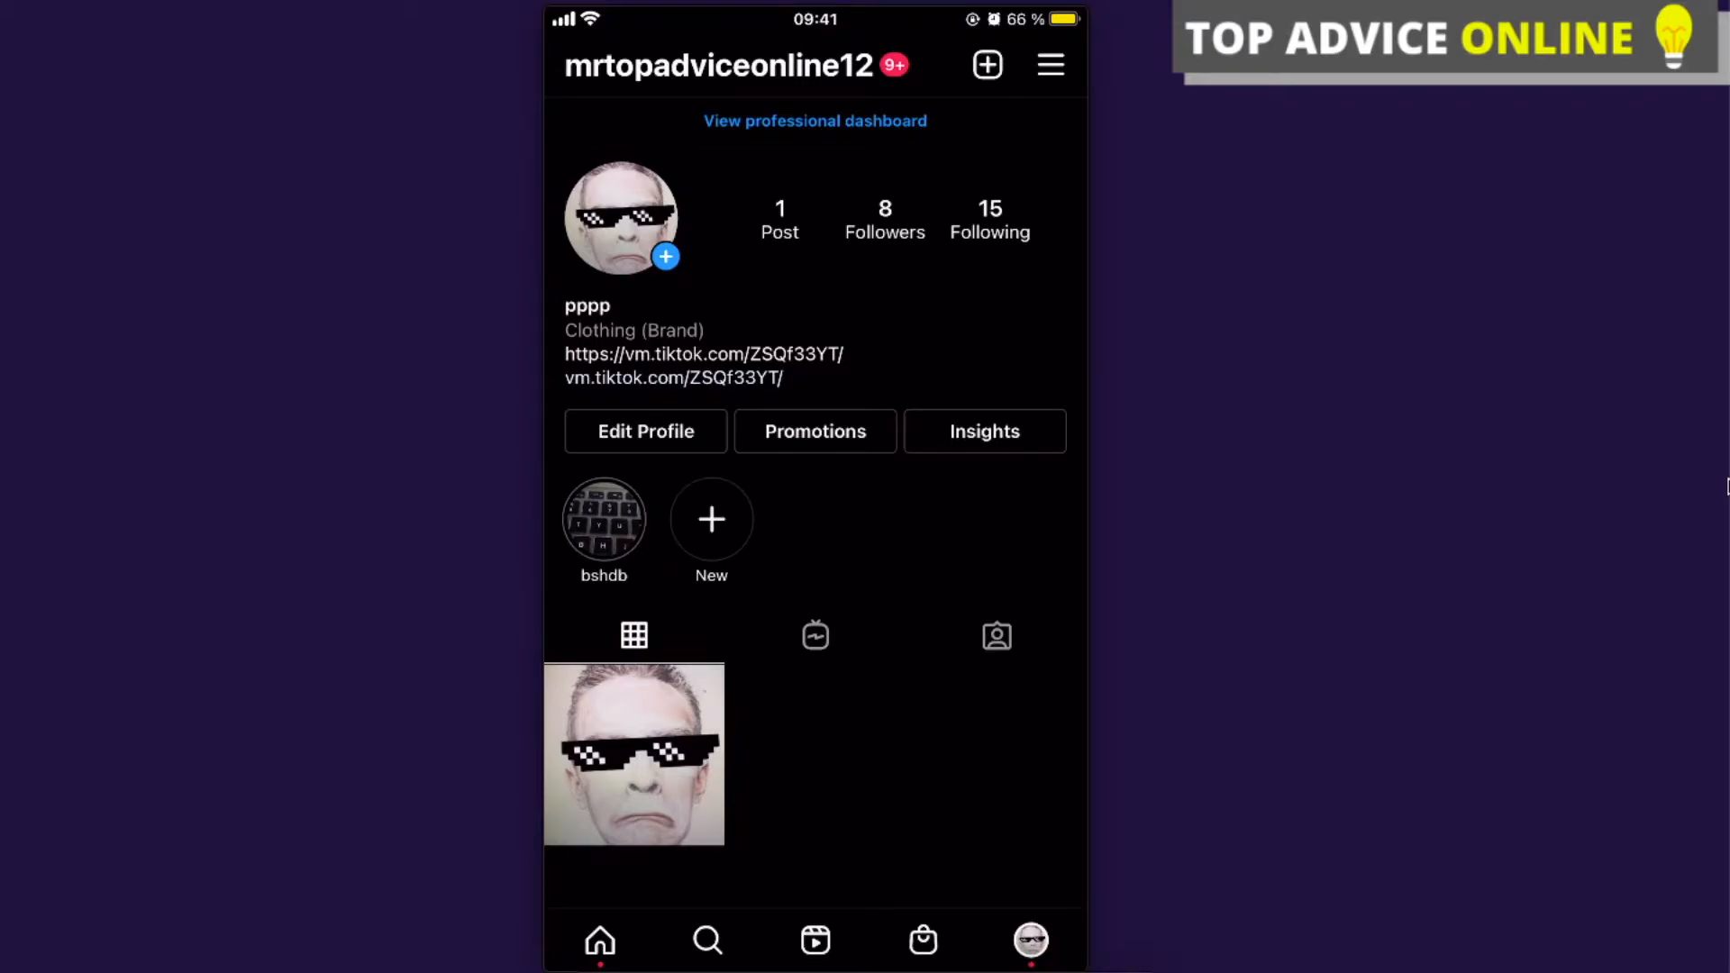
Step: Open the profile's hamburger menu and select Discover people
left_click(1049, 64)
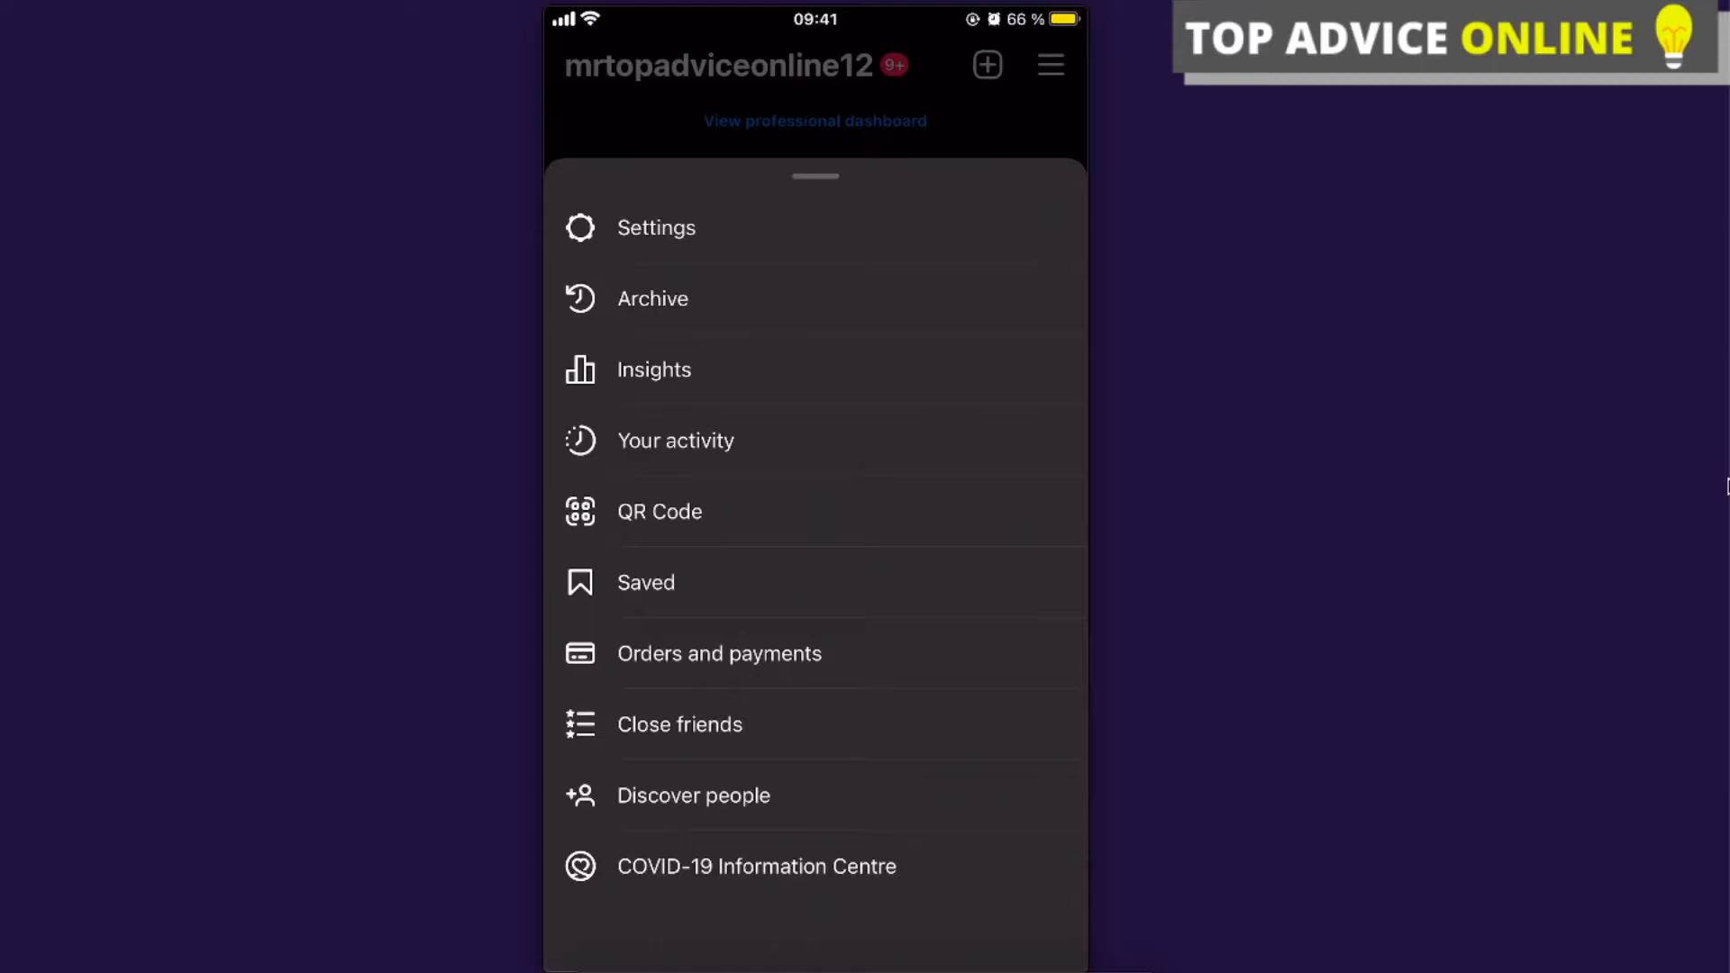
left_click(692, 795)
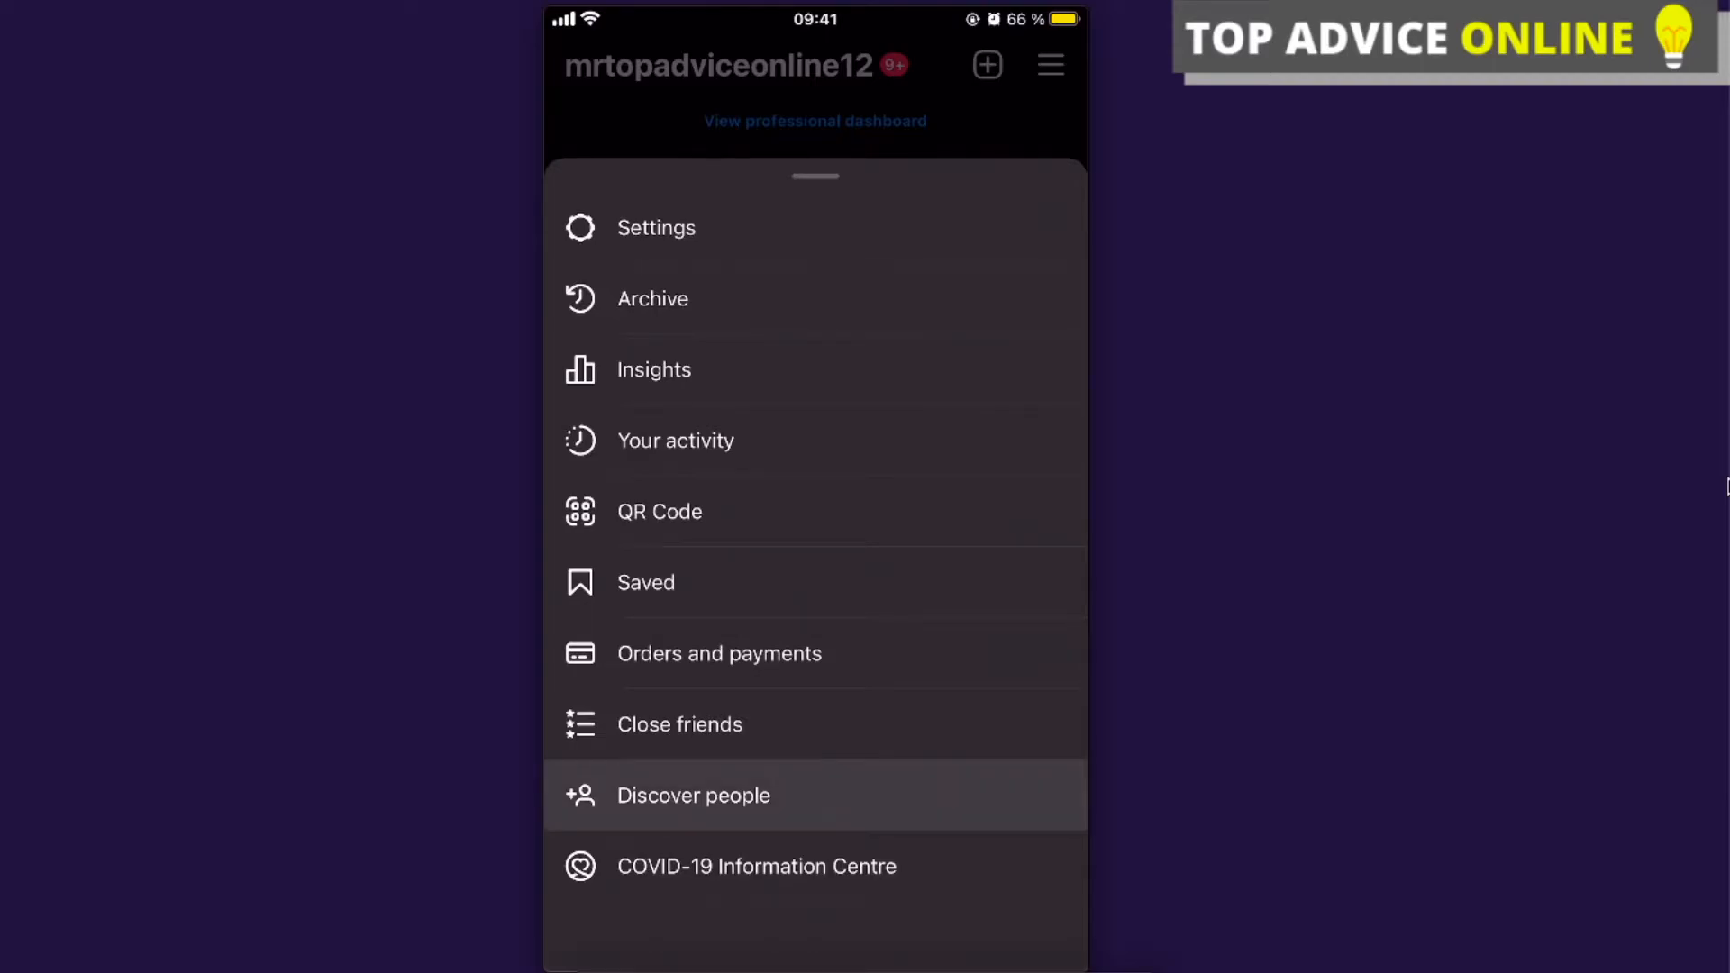
Step: Open Discover people and choose Connect for Connect contacts, raising the contacts-access prompt
left_click(693, 796)
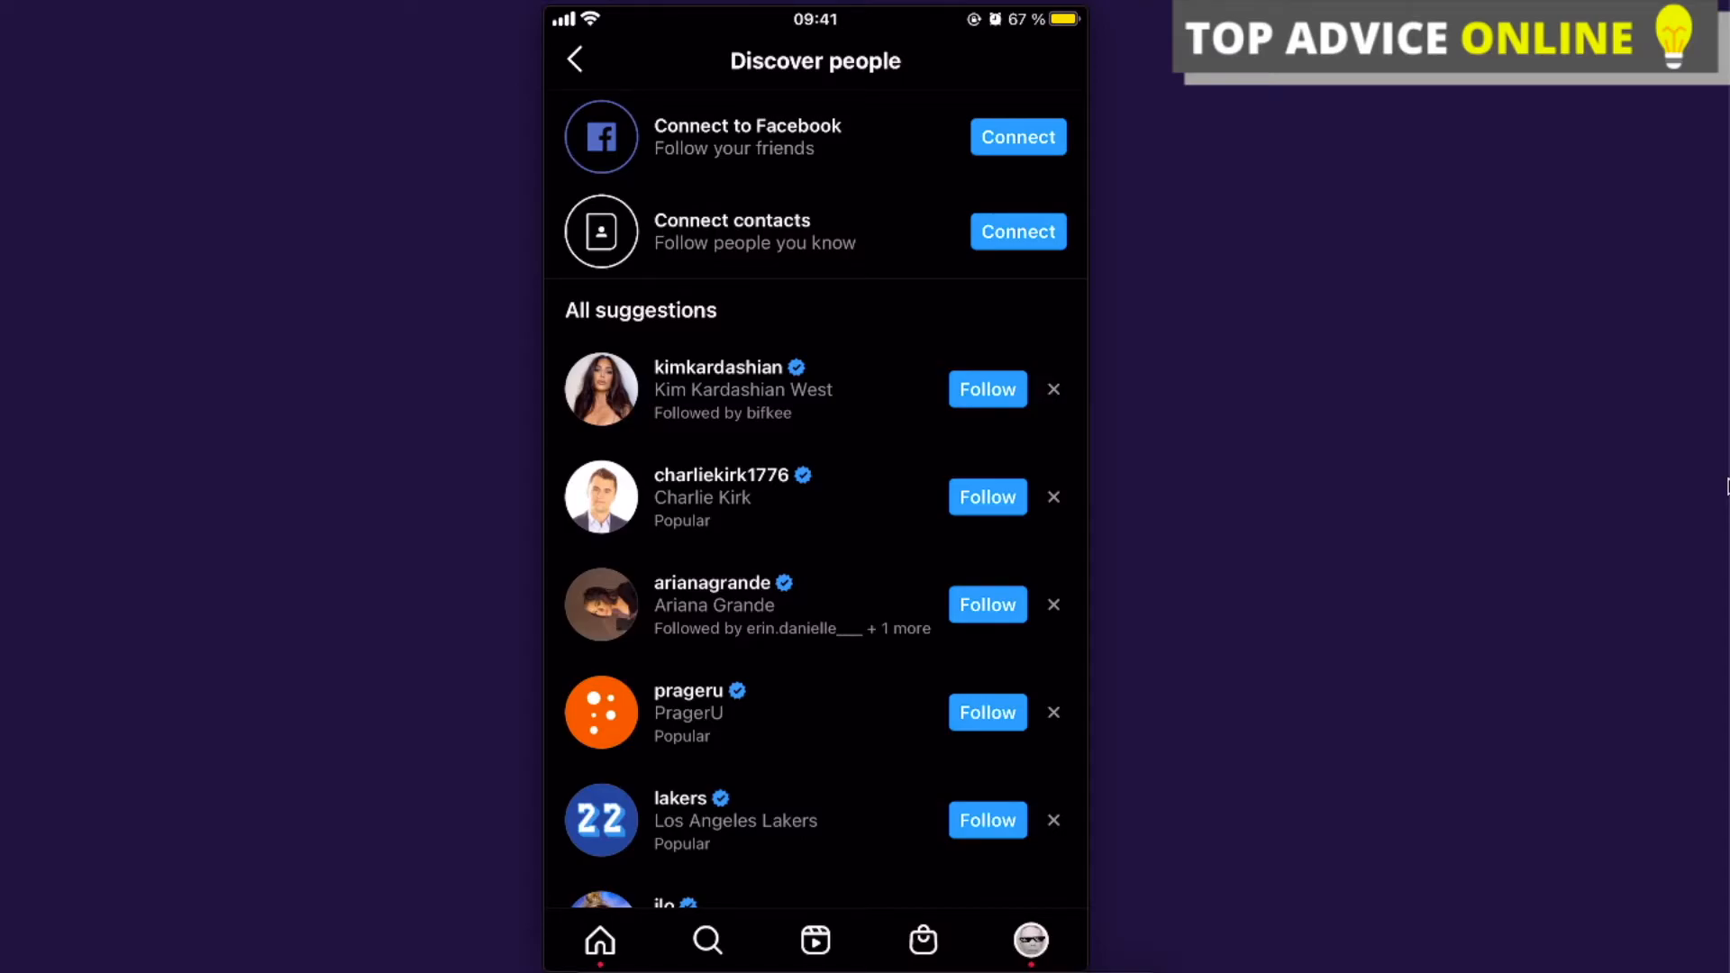
left_click(1017, 231)
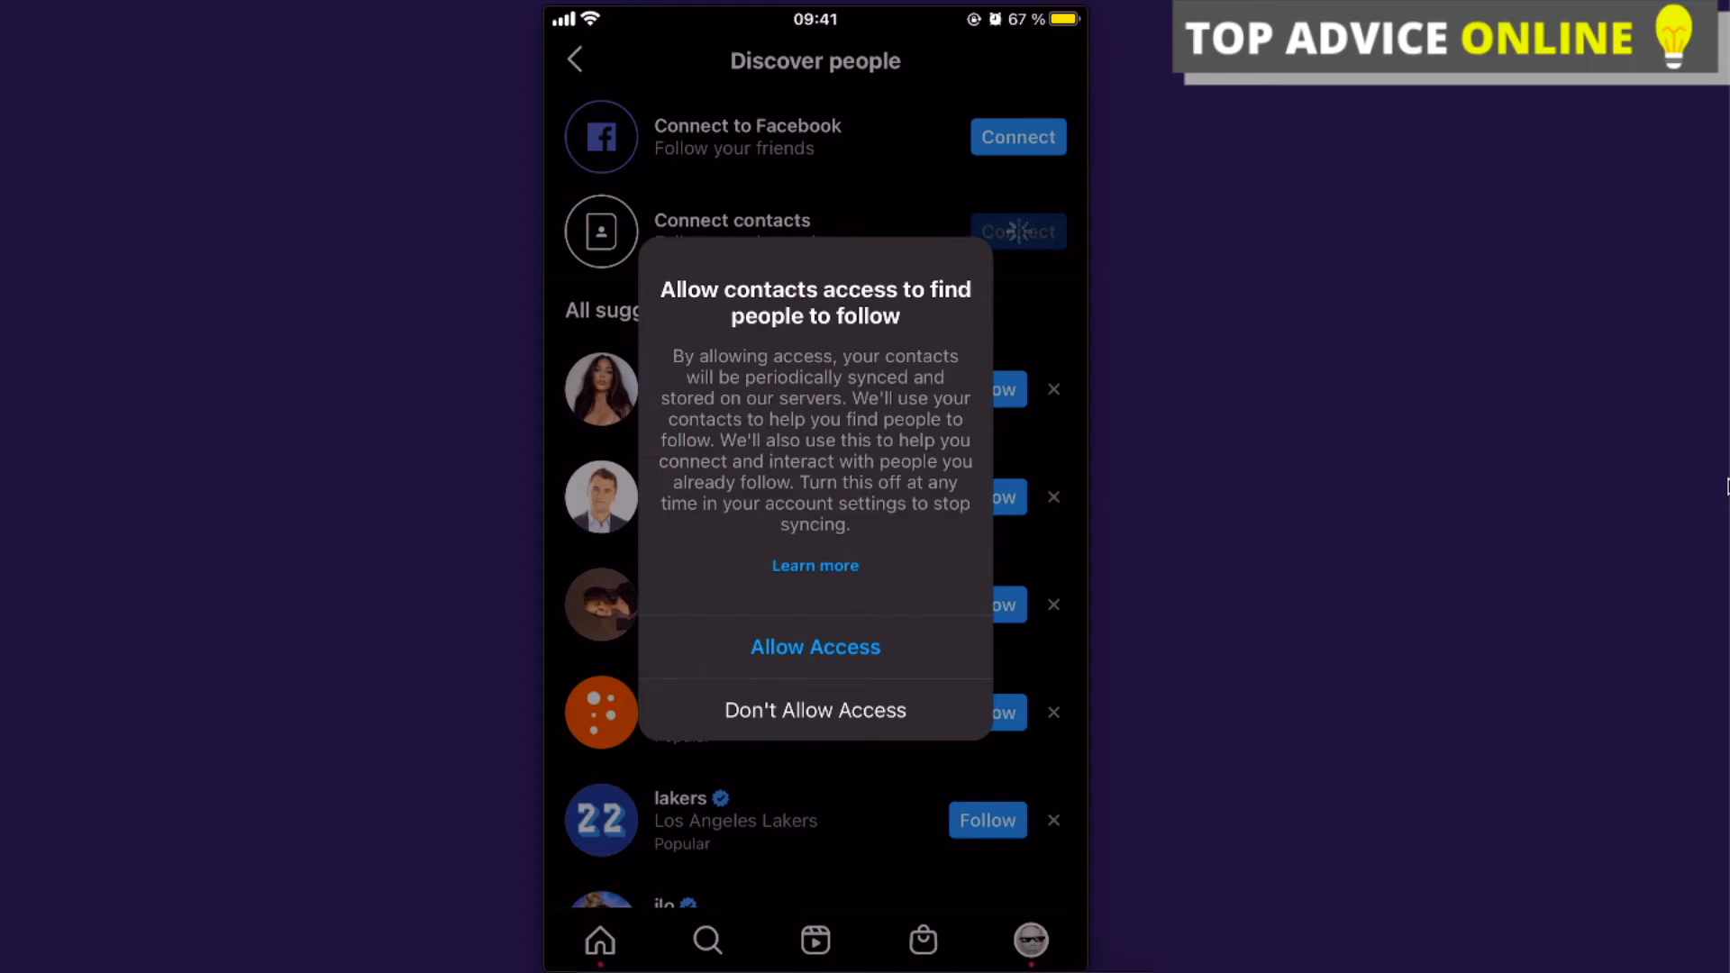
left_click(814, 709)
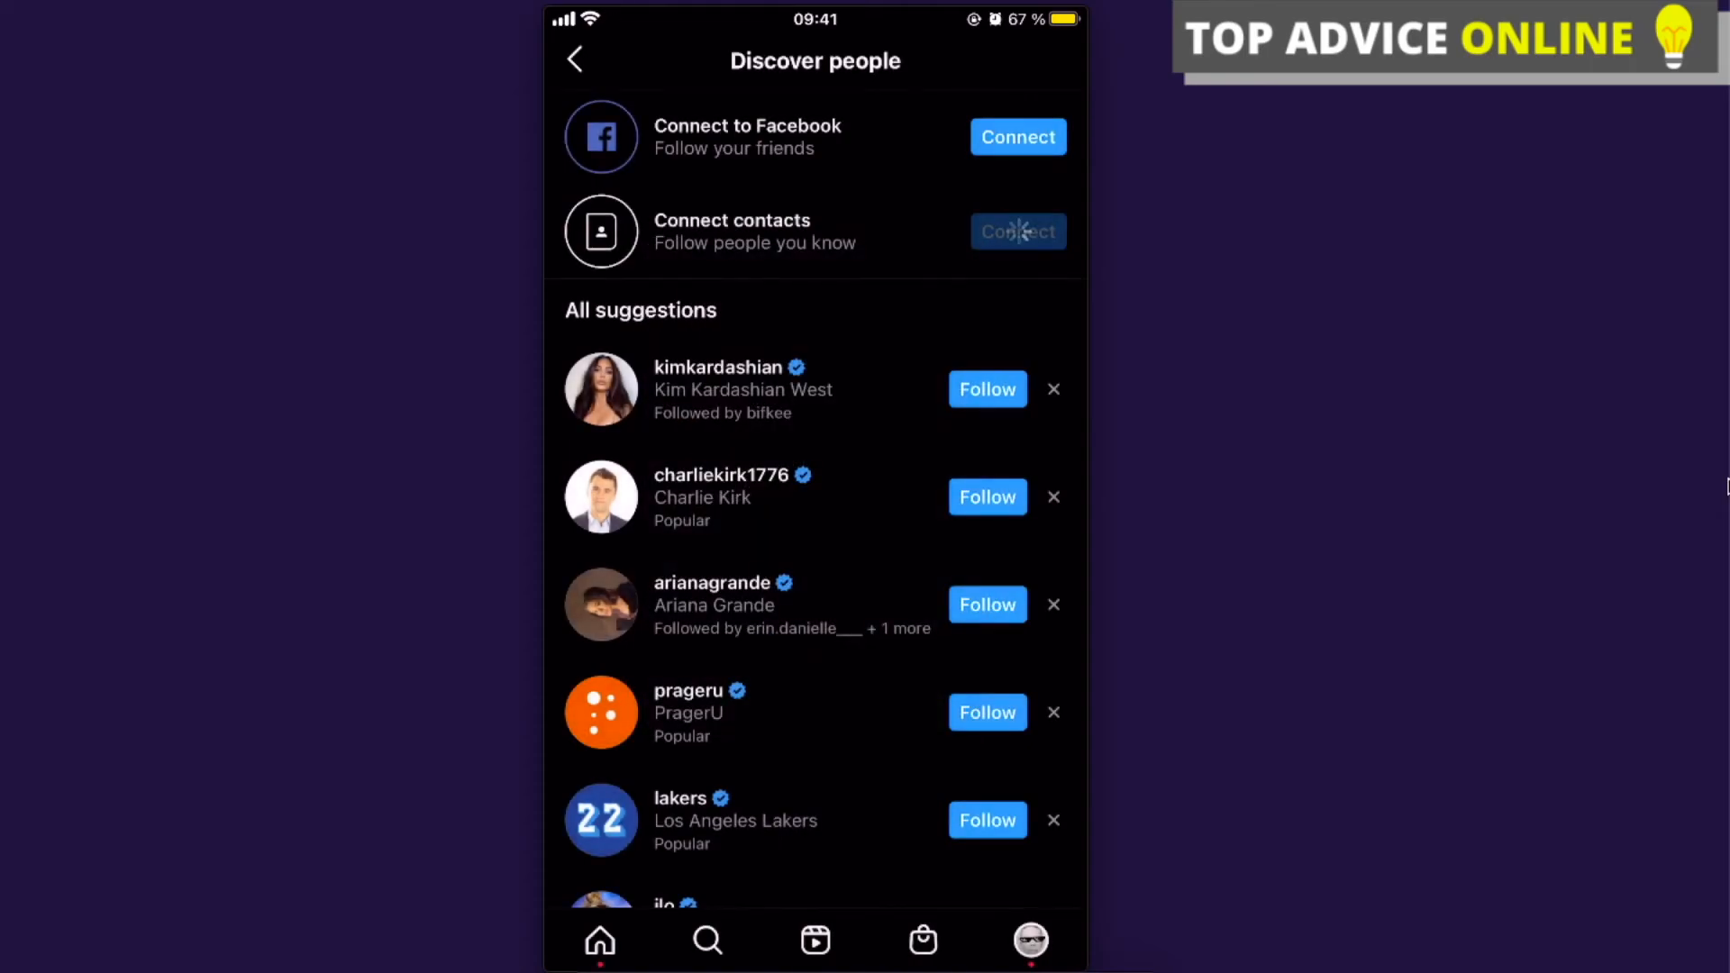
left_click(1016, 232)
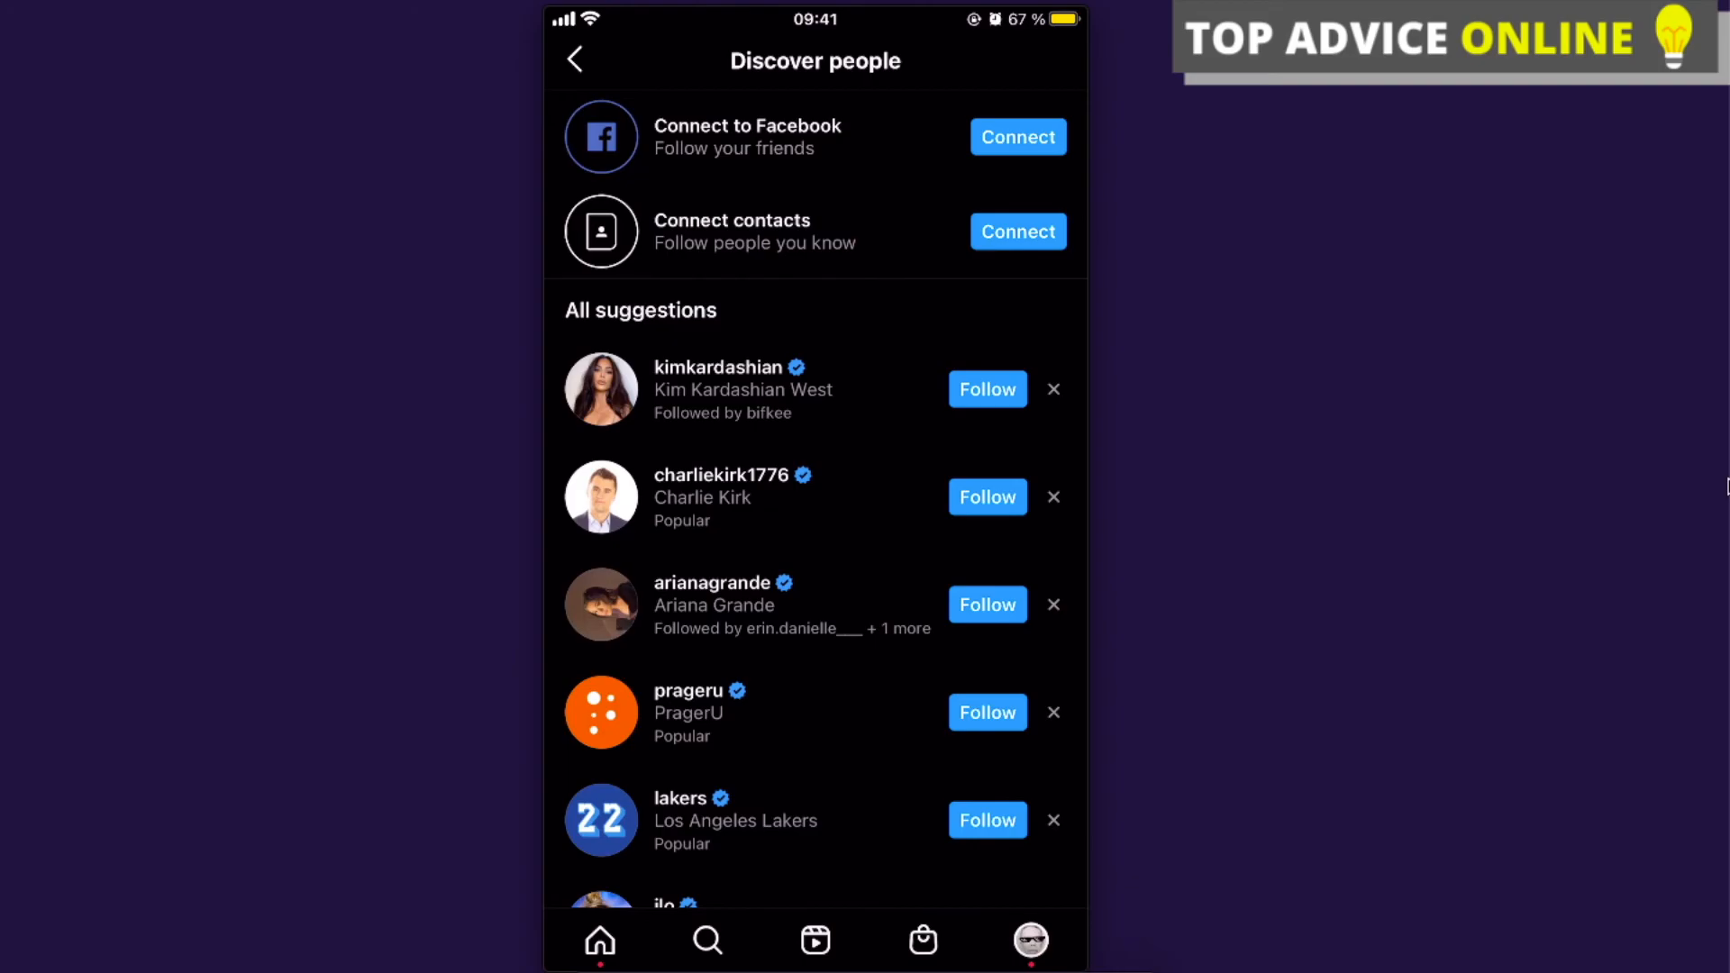
left_click(1016, 231)
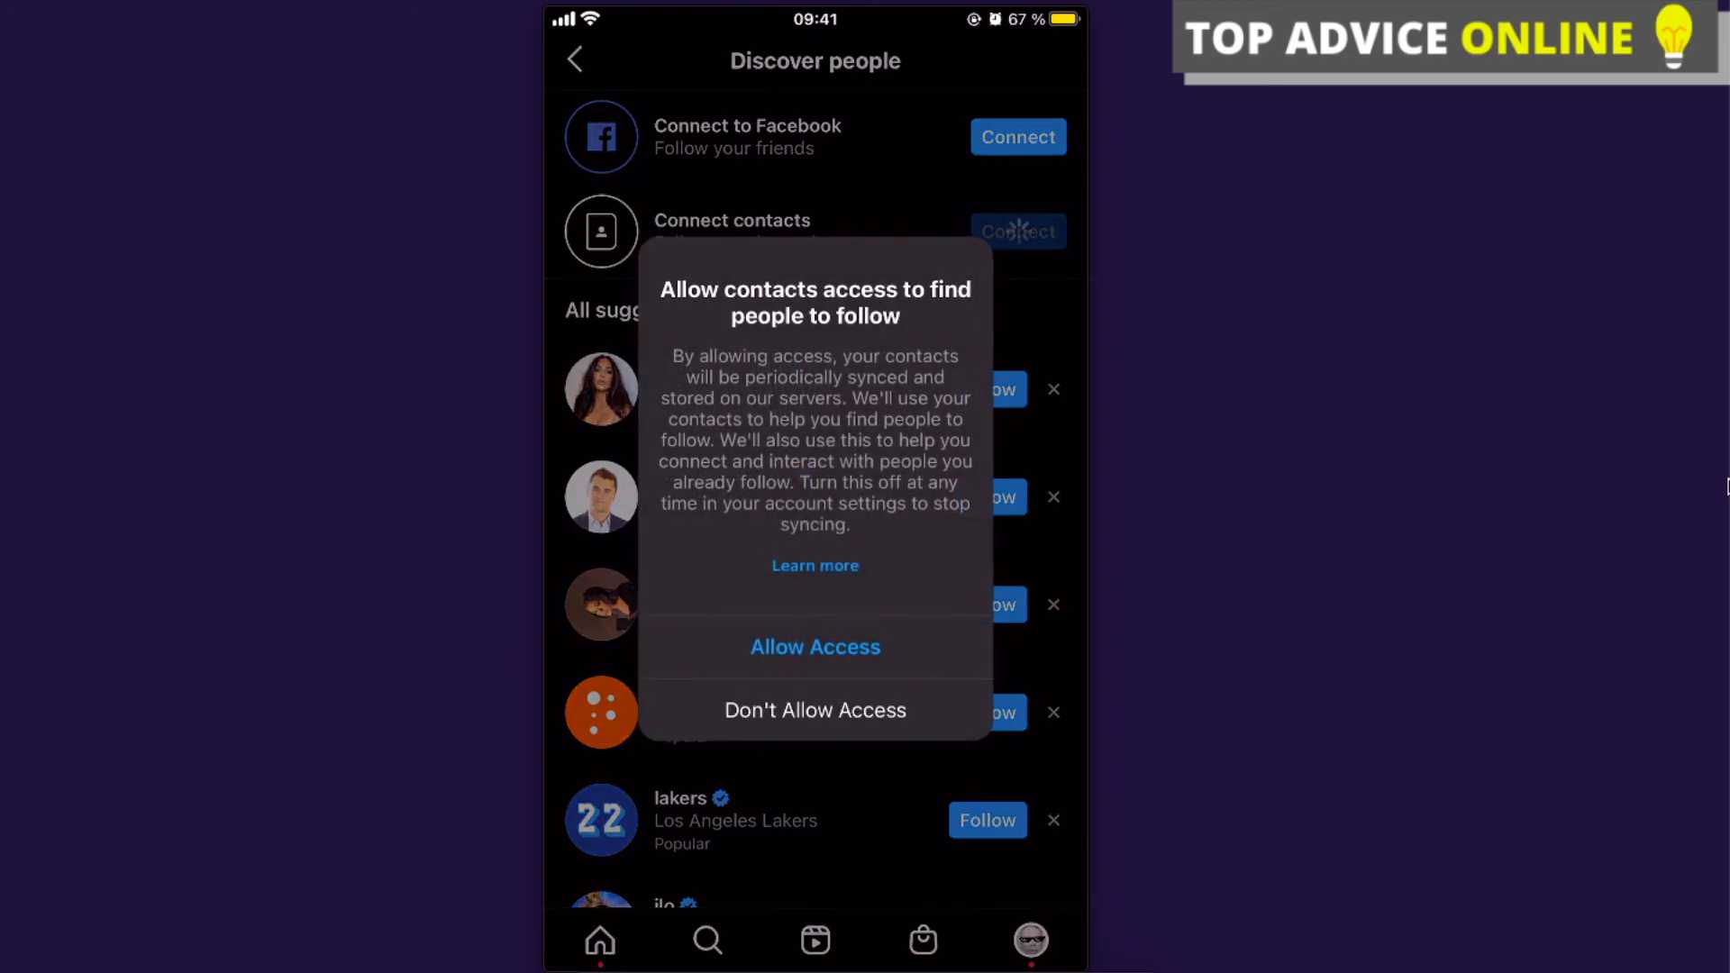